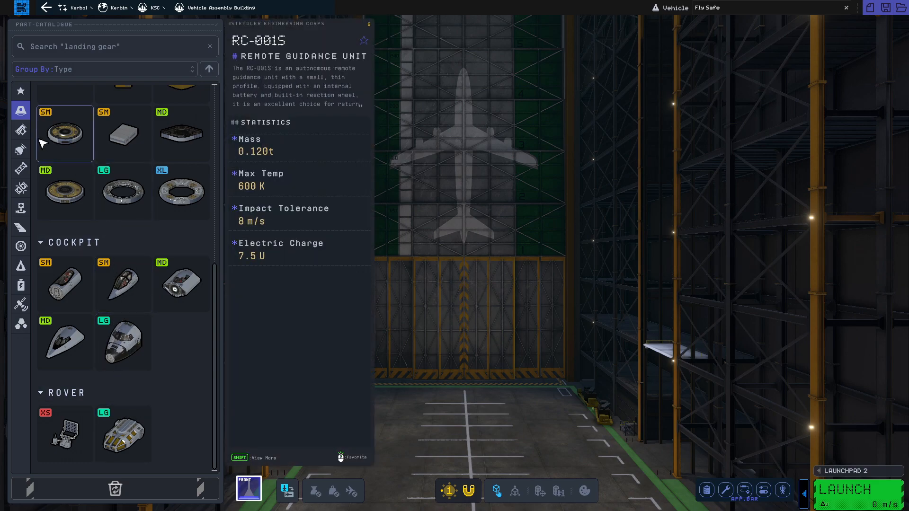
Browse the fuel tank catalogue from methalox tanks down to hydrogen tanks and the fuel line.
left_click(20, 129)
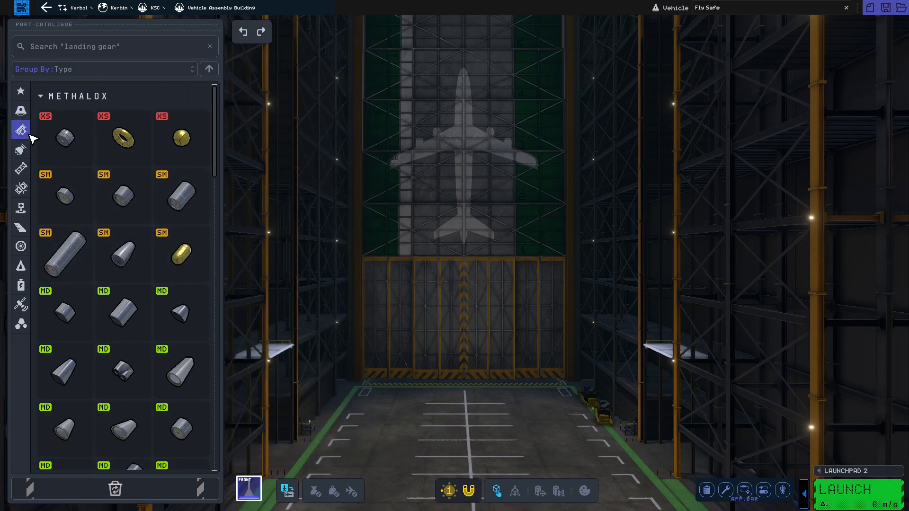
scroll("down", 3)
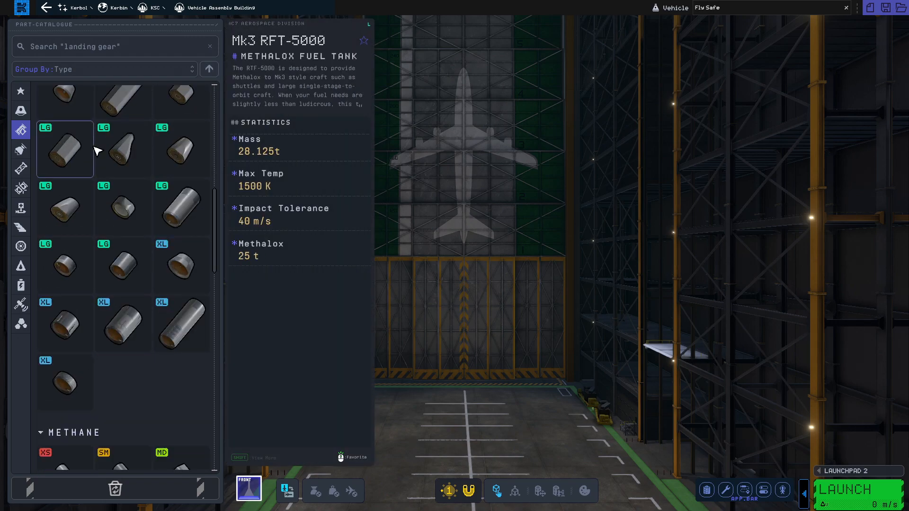
scroll("down", 3)
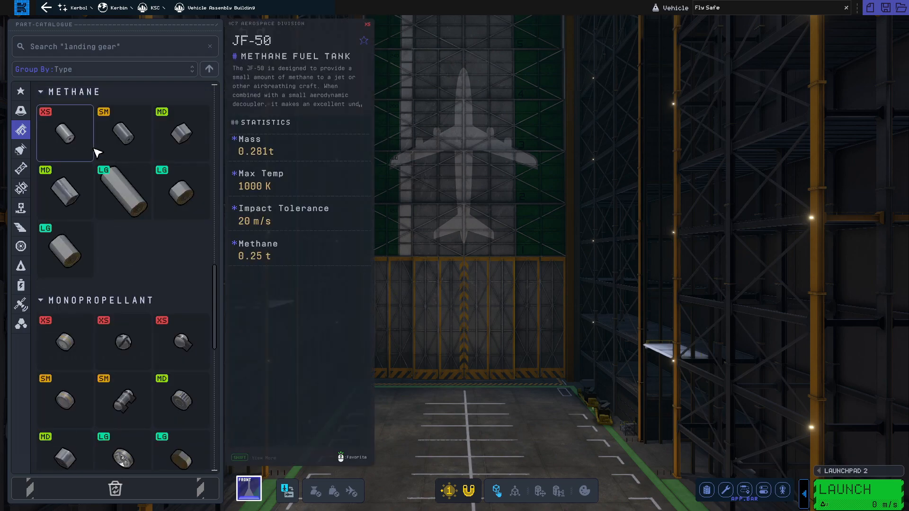
scroll("down", 3)
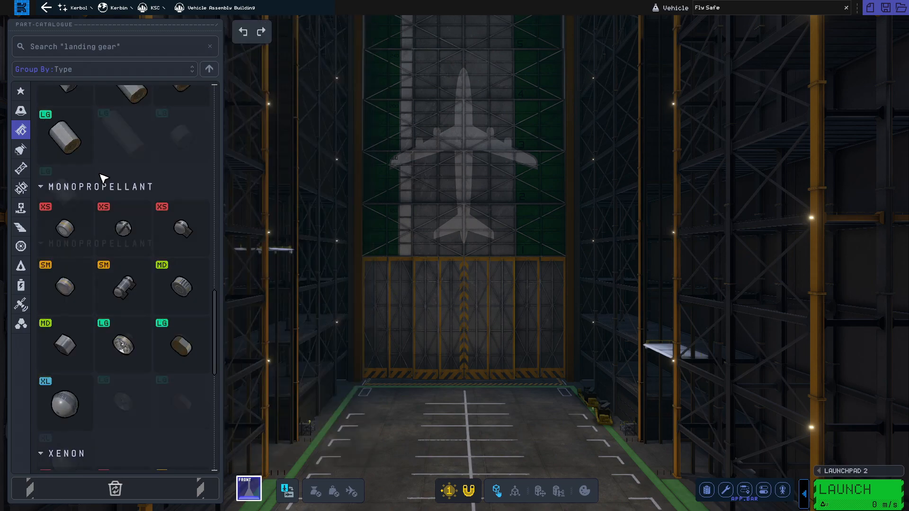
left_click(123, 229)
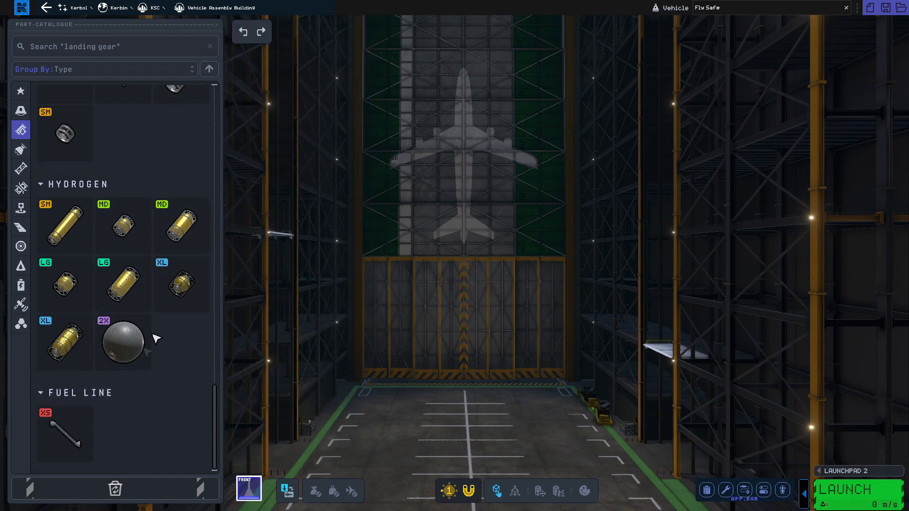
Review the engine list, then switch to structural parts: clamps, engine mounts and adapters.
left_click(20, 149)
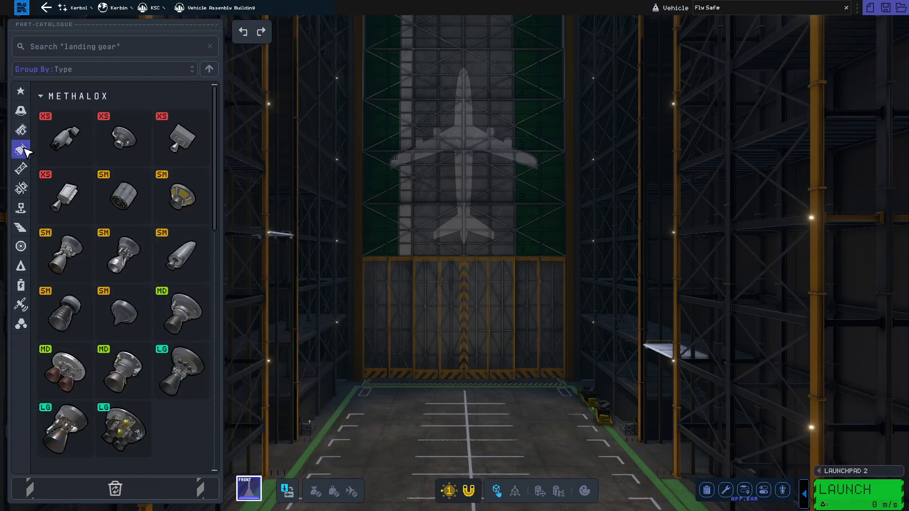
scroll("down", 3)
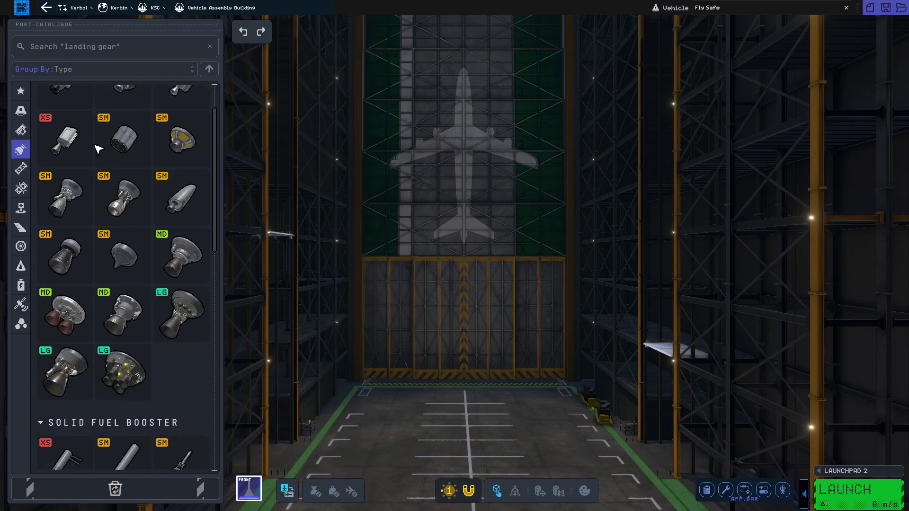
scroll("down", 3)
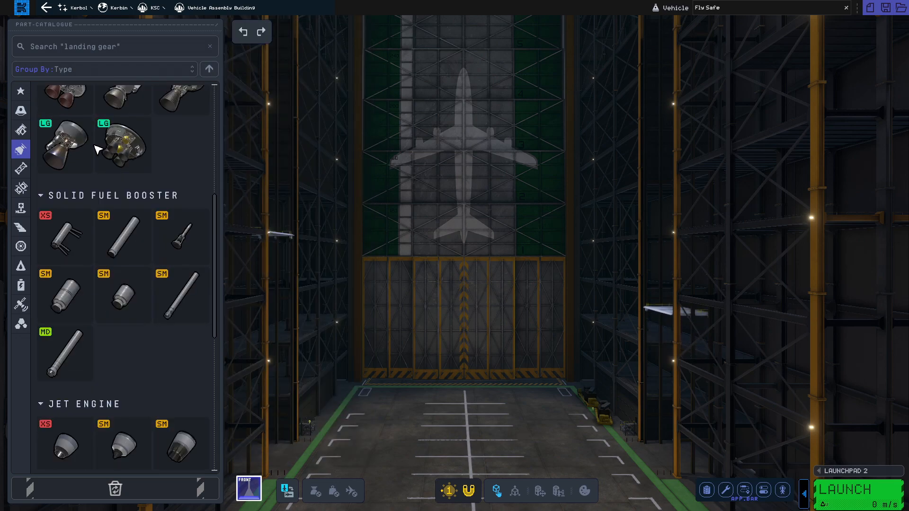
scroll("down", 3)
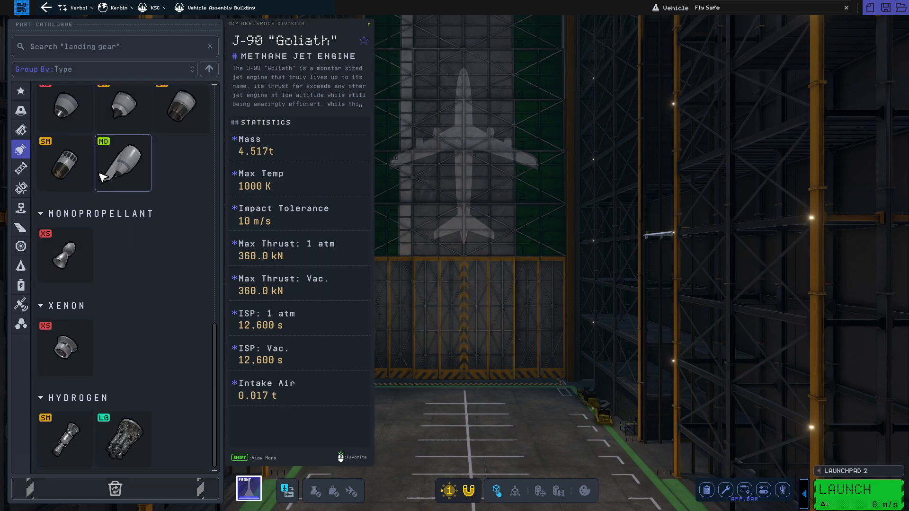
left_click(65, 434)
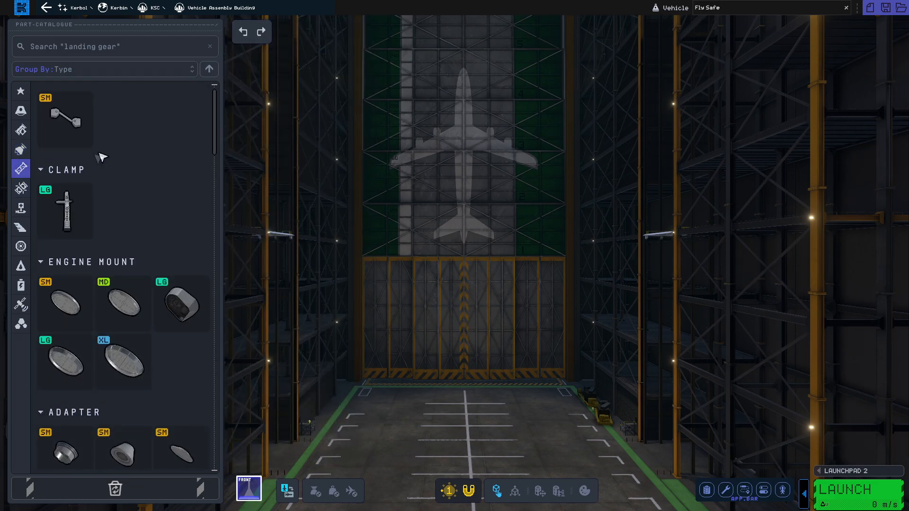
Browse trusses and truss resizers, then show couplers: stack separators, radial decouplers, docking ports.
scroll("down", 3)
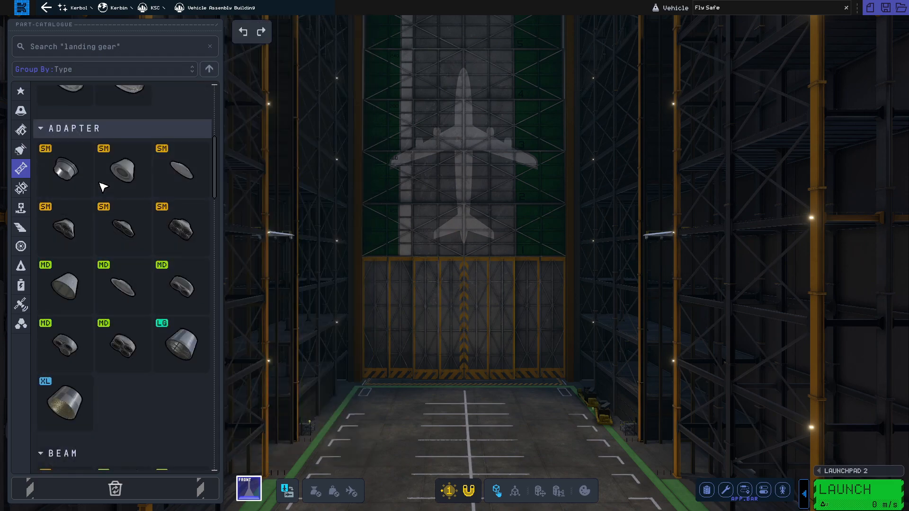
left_click(122, 172)
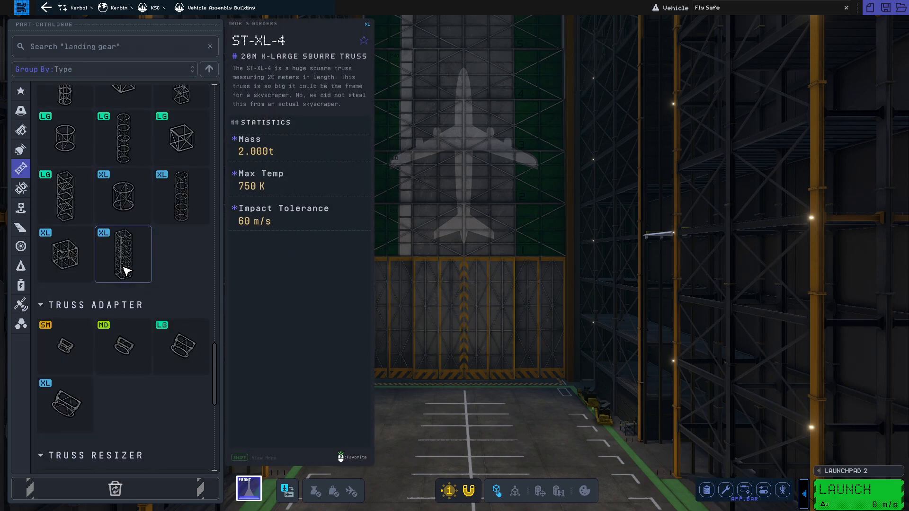
scroll("down", 3)
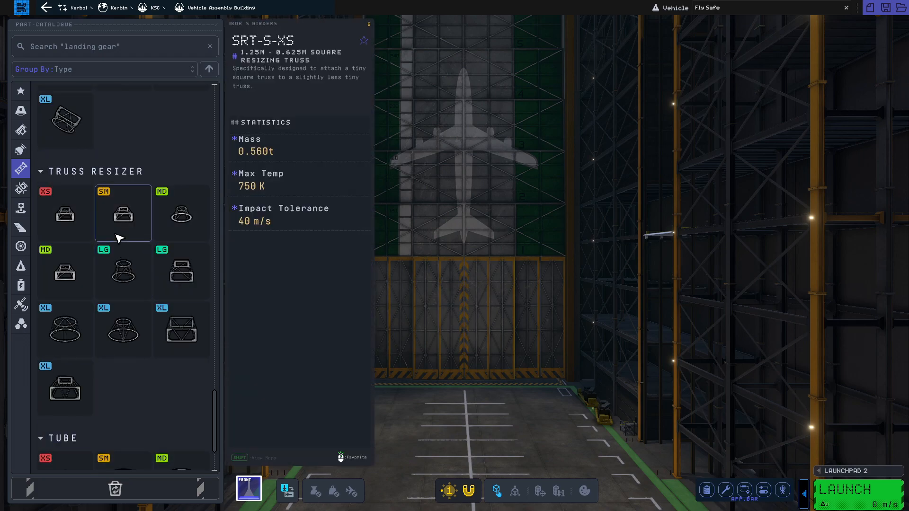
left_click(123, 226)
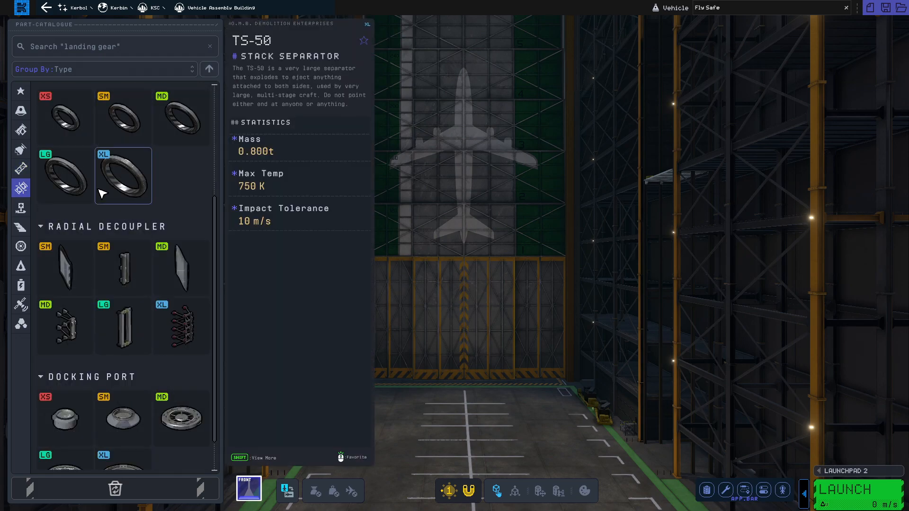
Look over fairings, cargo bays and crew cabins, then show stabilizers and control surfaces.
left_click(123, 435)
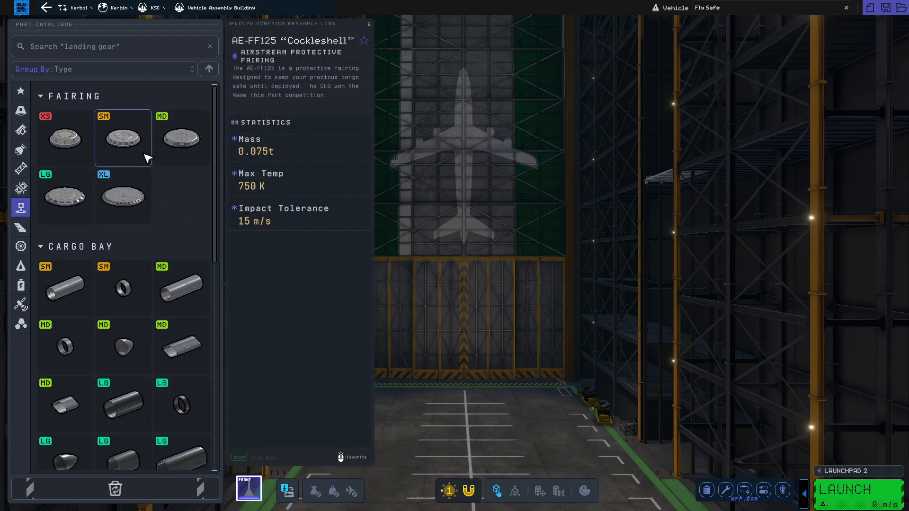
mouse_move(114, 161)
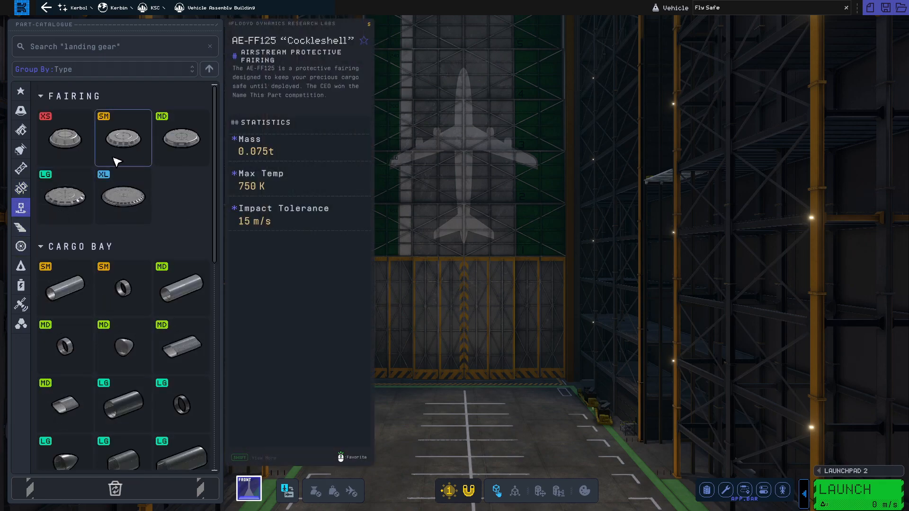
left_click(122, 175)
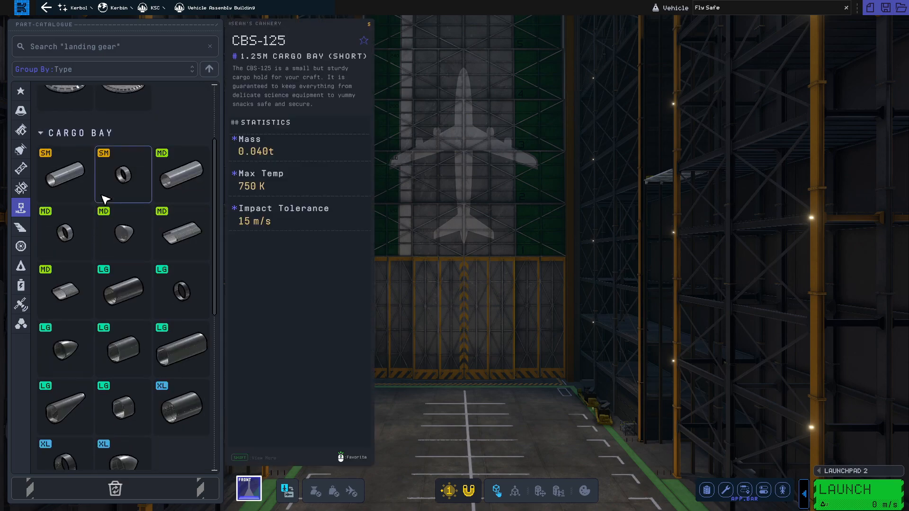
scroll("down", 3)
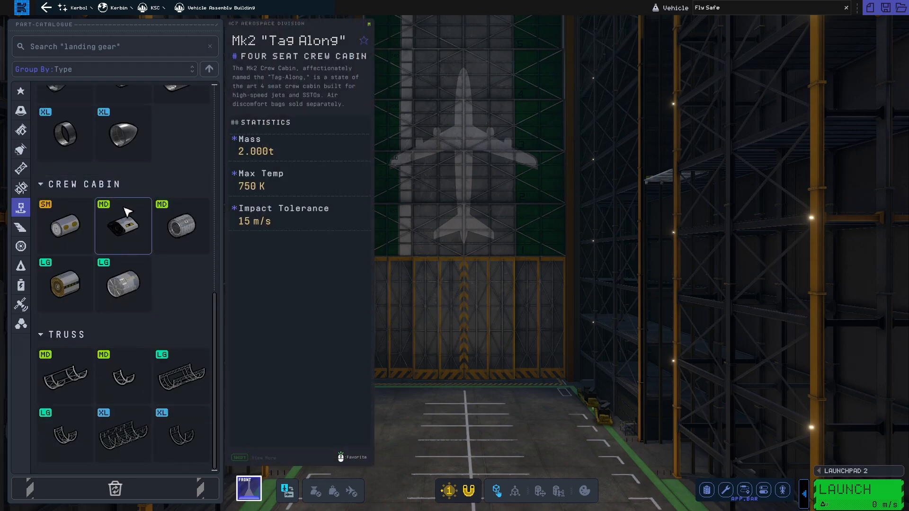
left_click(123, 434)
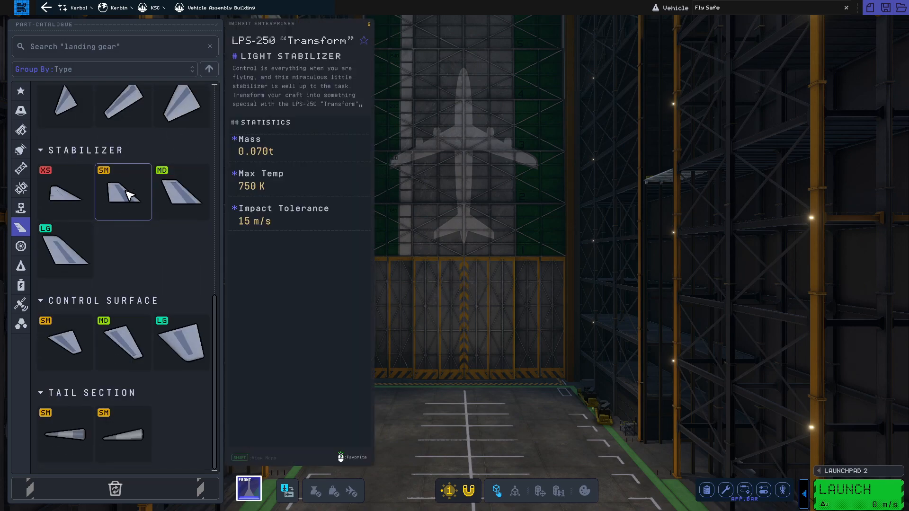
left_click(20, 247)
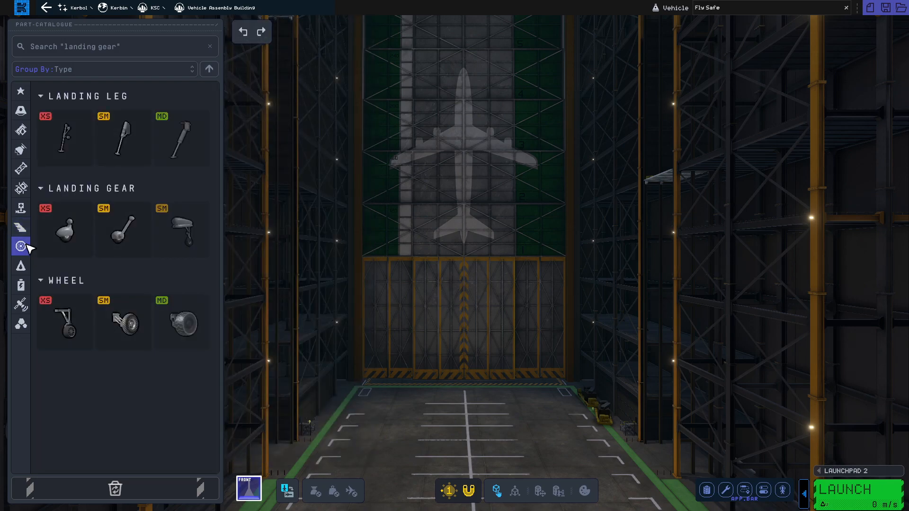
scroll("down", 3)
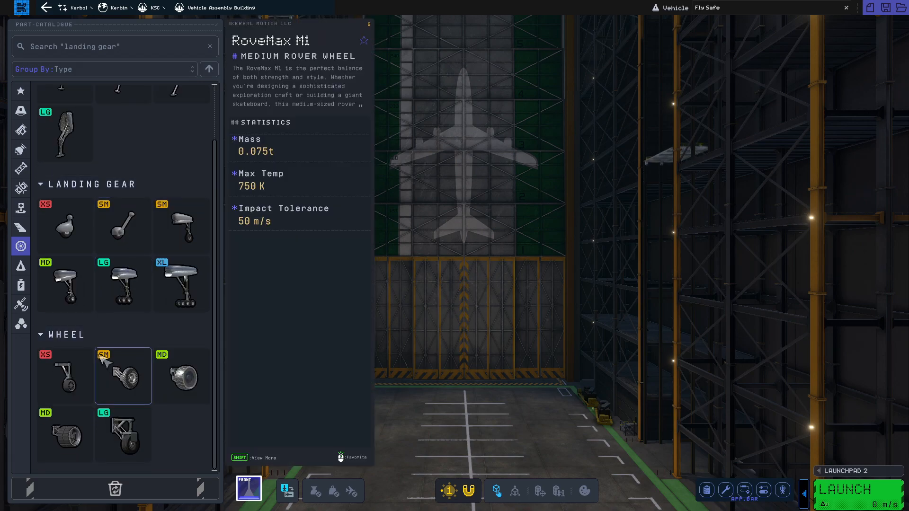
left_click(20, 266)
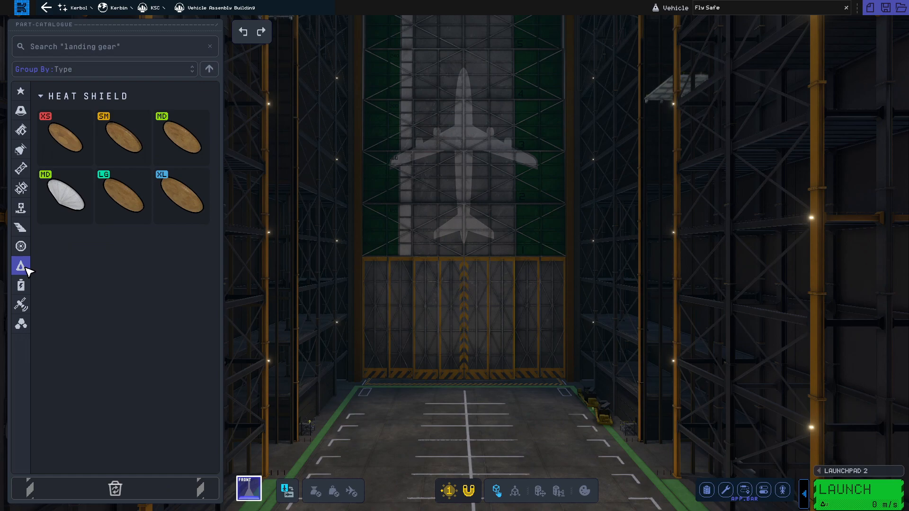
left_click(20, 285)
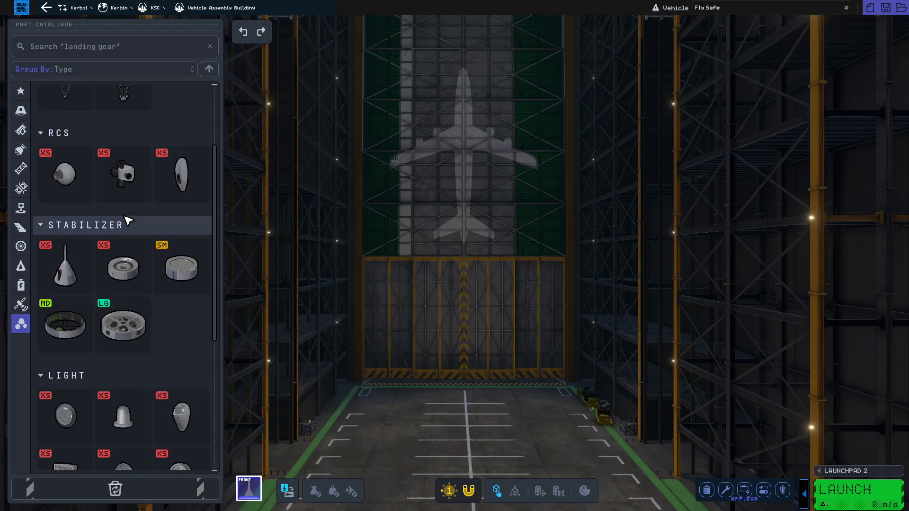
scroll("down", 3)
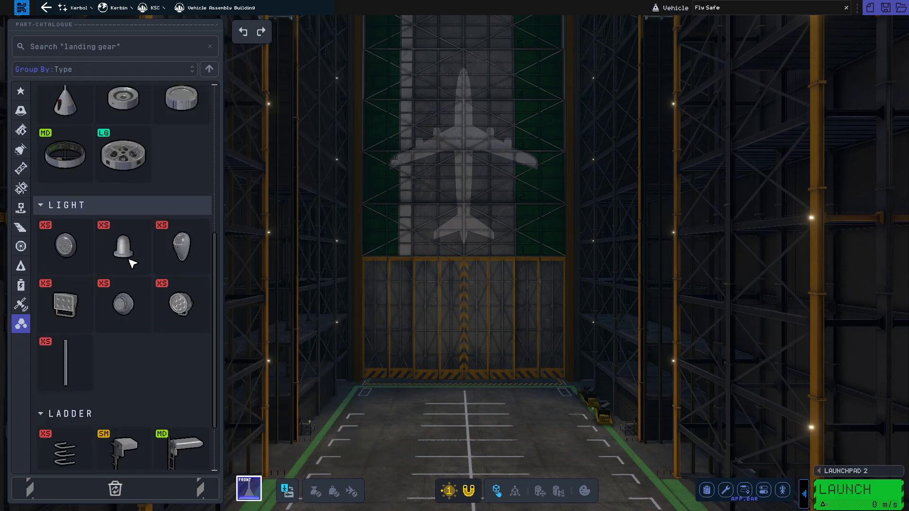
scroll("down", 3)
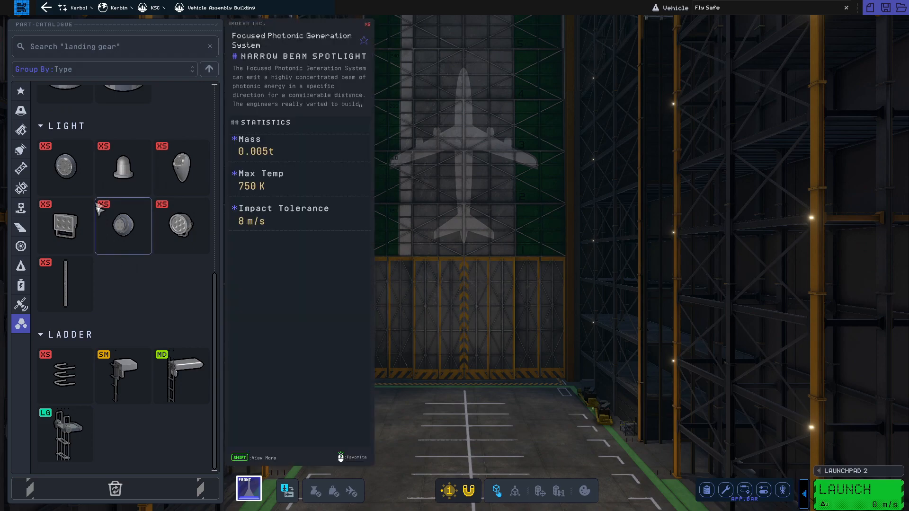
left_click(19, 92)
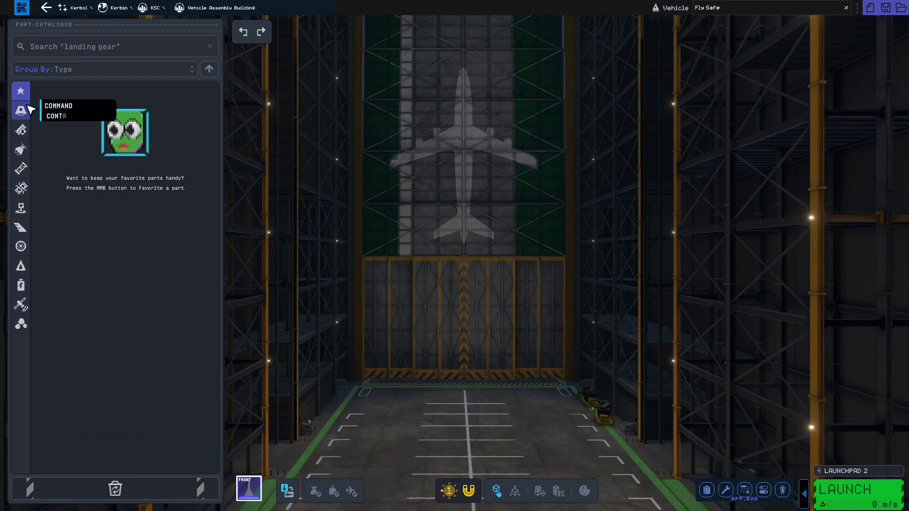
Place a command pod in the bay and snap a methalox tank directly beneath it.
left_click(20, 111)
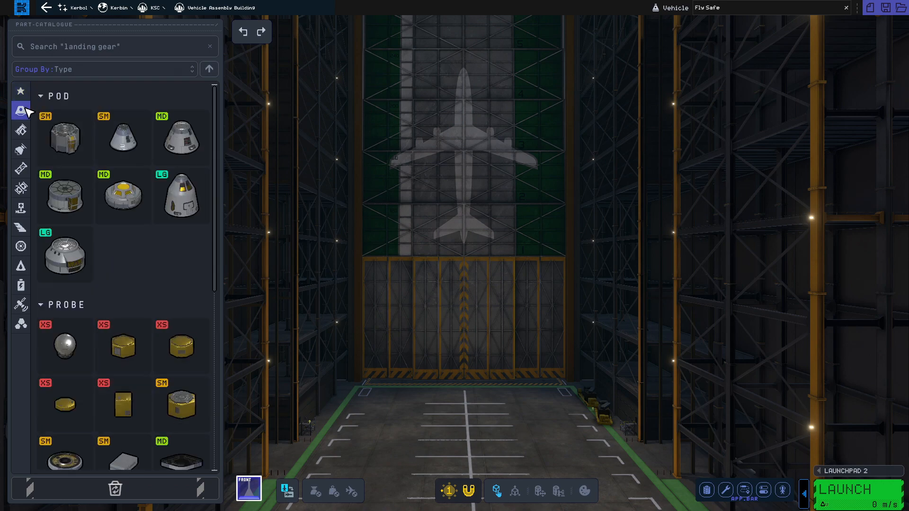
left_click(20, 130)
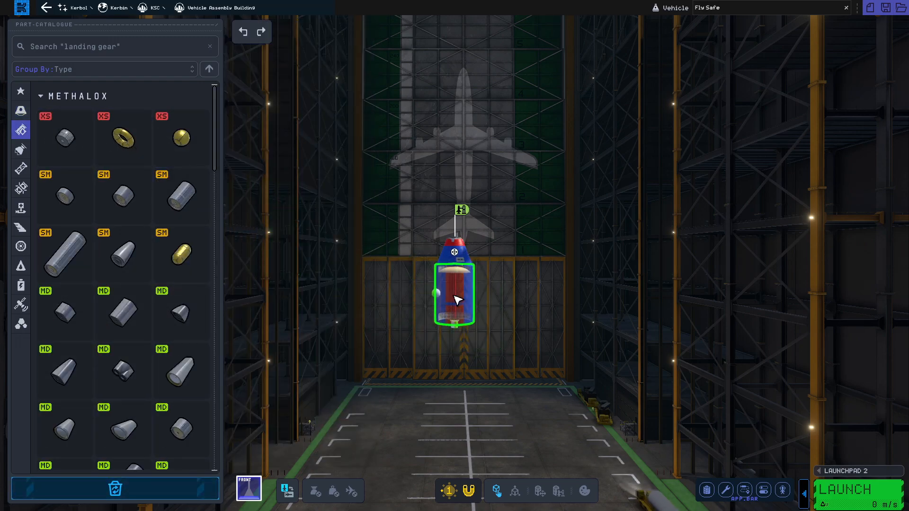
left_click(20, 150)
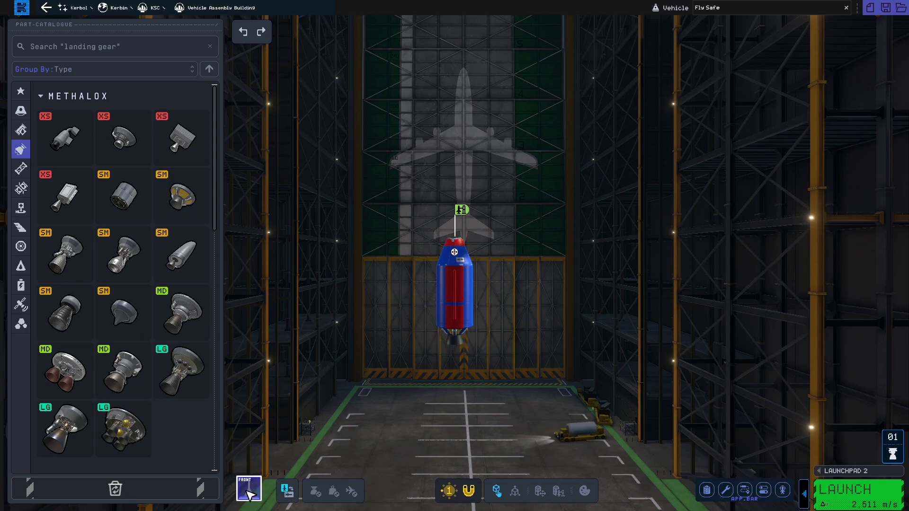
left_click(248, 488)
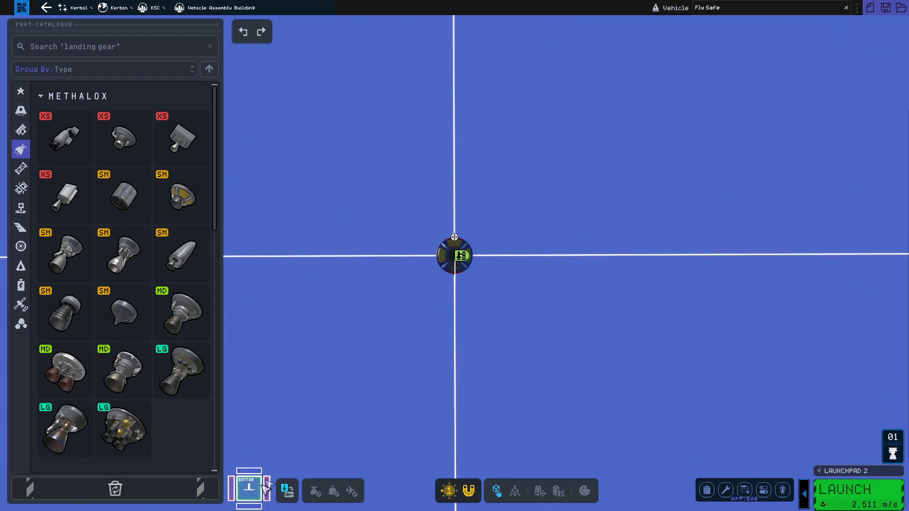
left_click(248, 486)
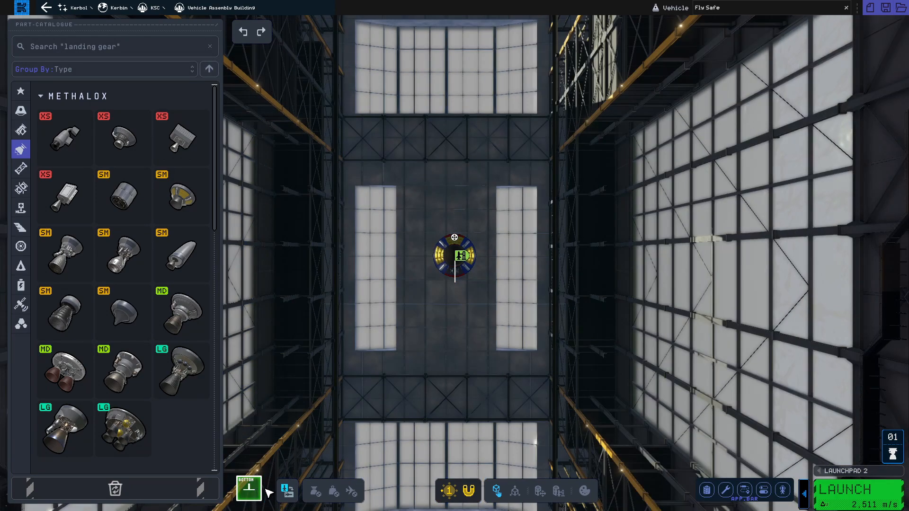
left_click(250, 487)
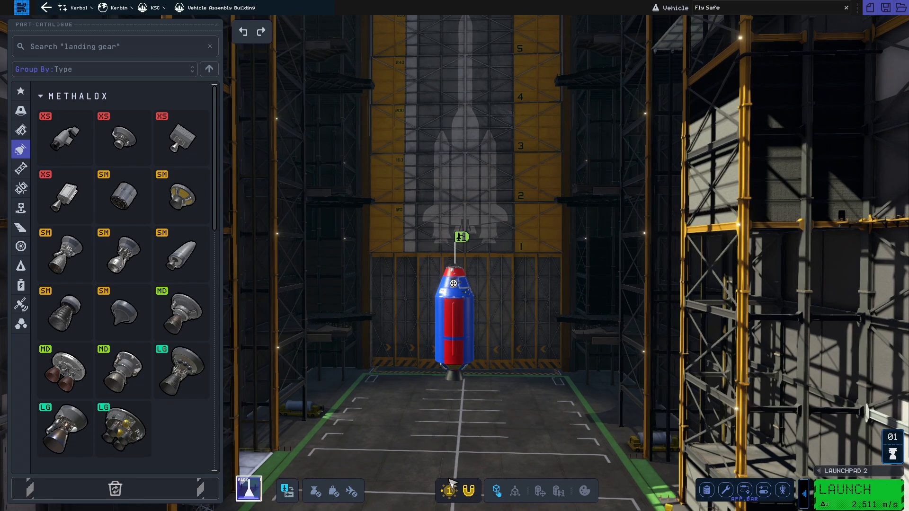
mouse_move(458, 492)
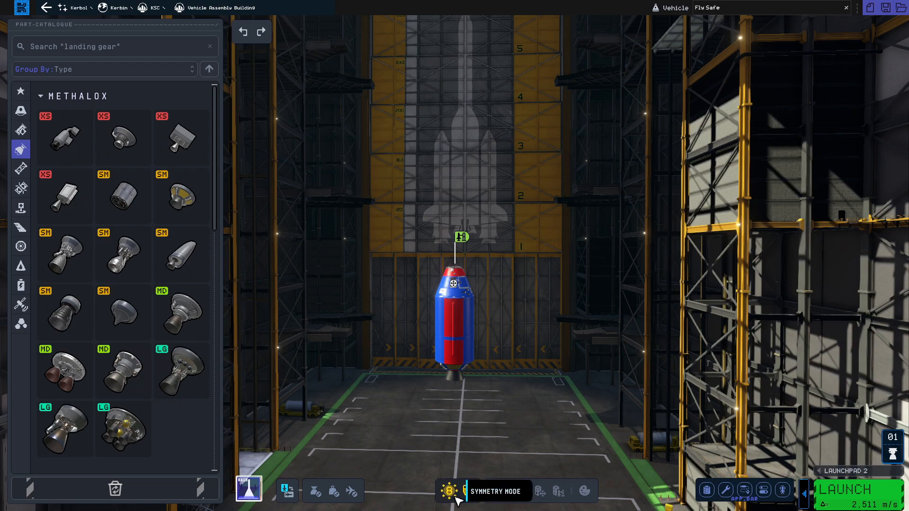
With symmetry on, add an engine and stabilizer fins, anchor the assembly and mark it for launch.
left_click(448, 491)
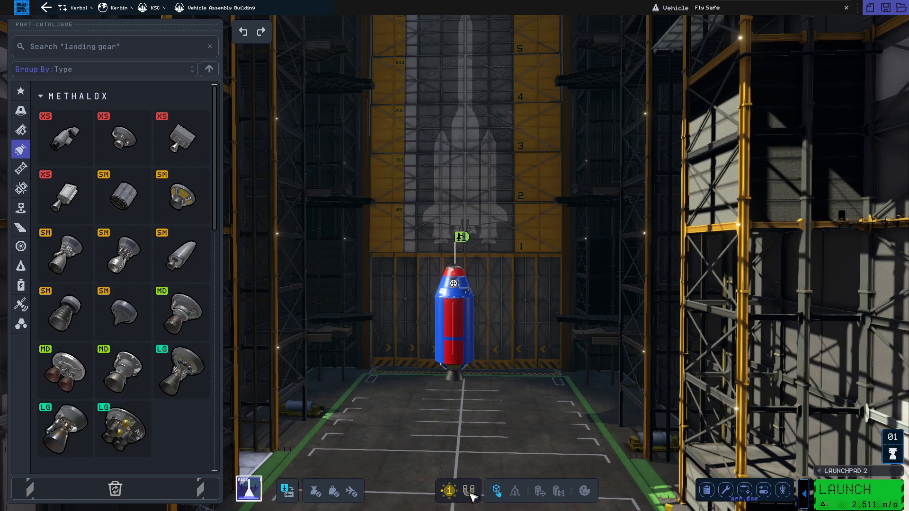
left_click(471, 492)
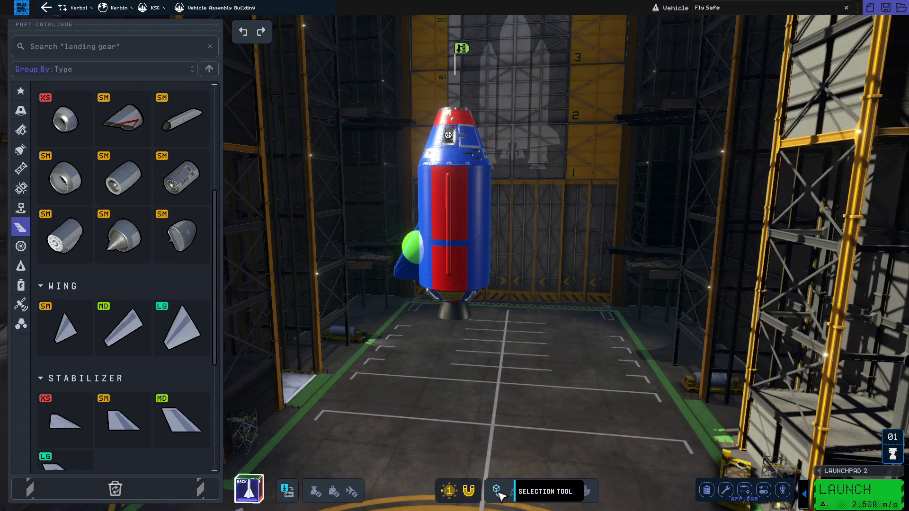
left_click(412, 243)
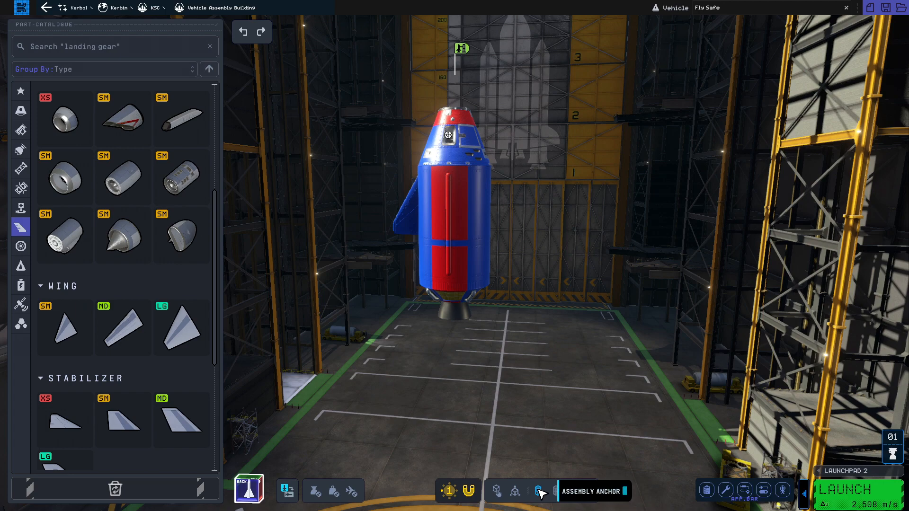
left_click(456, 304)
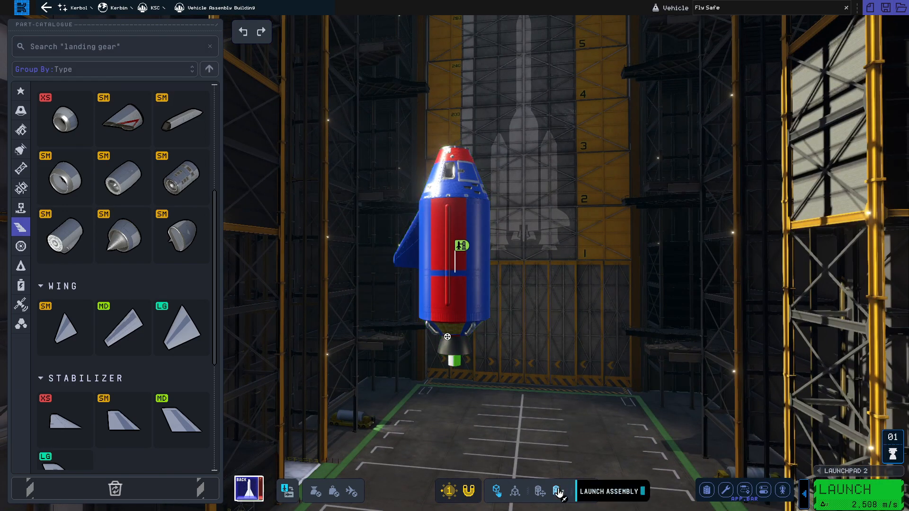
left_click(20, 109)
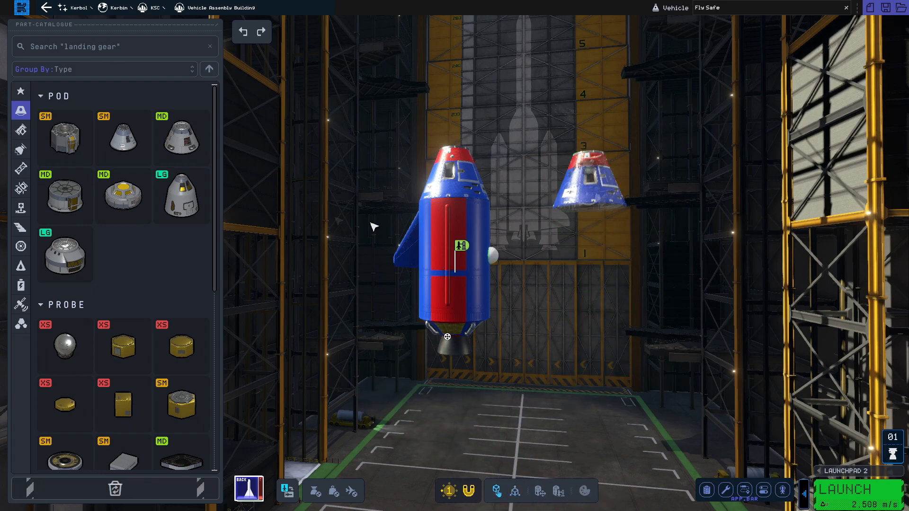
mouse_move(65, 196)
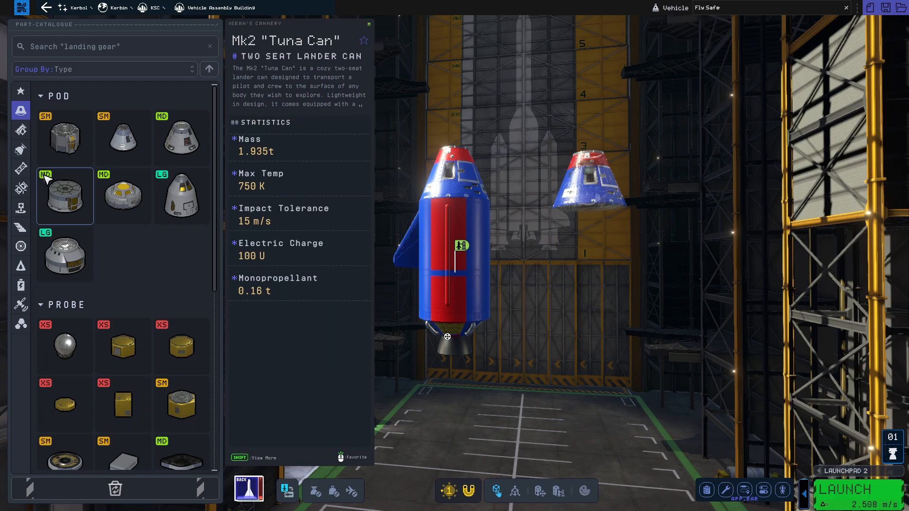
Set a Mk2 'Tuna Can' lander beside the rocket and send the build to the launch pad.
left_click(20, 130)
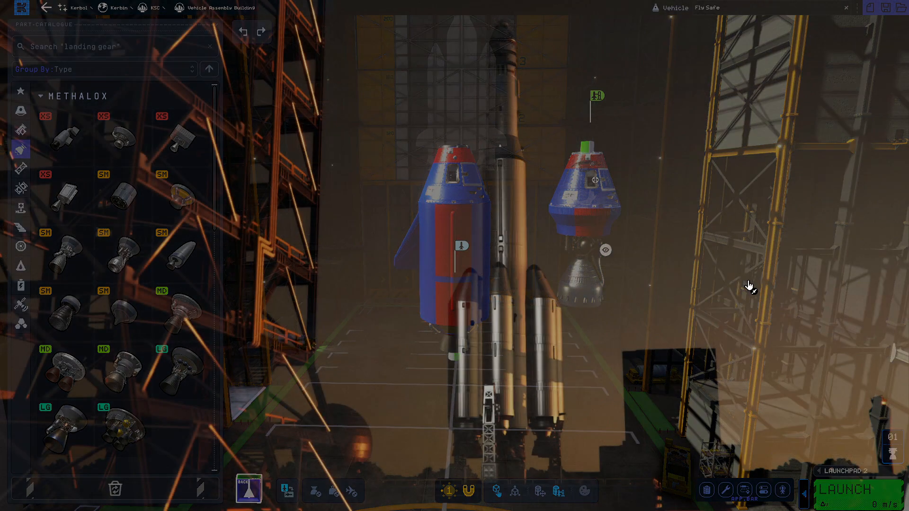
left_click(844, 489)
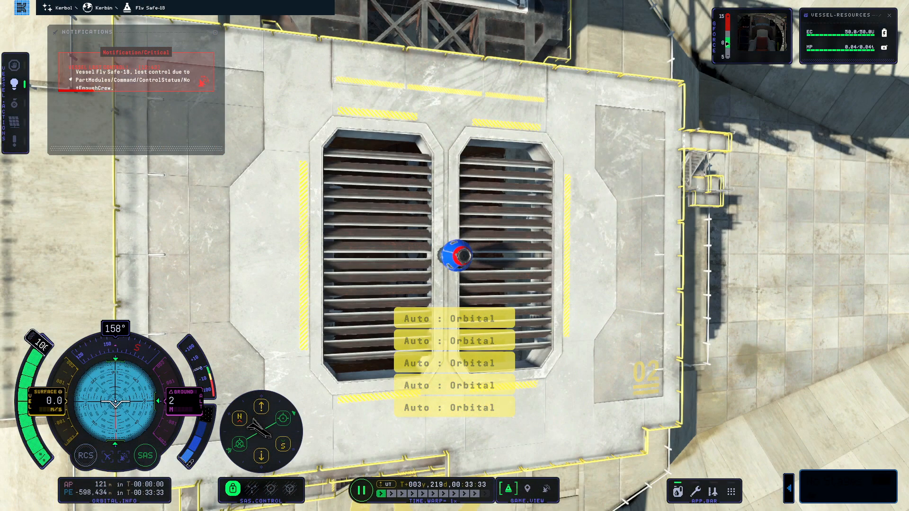
Recover the crewless vessel from the pad and return to the Vehicle Assembly Building.
key("Escape")
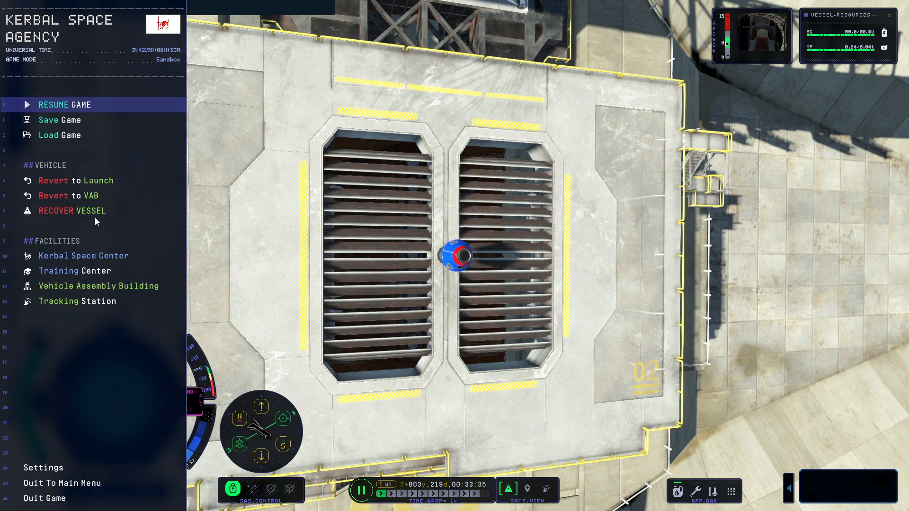
left_click(72, 210)
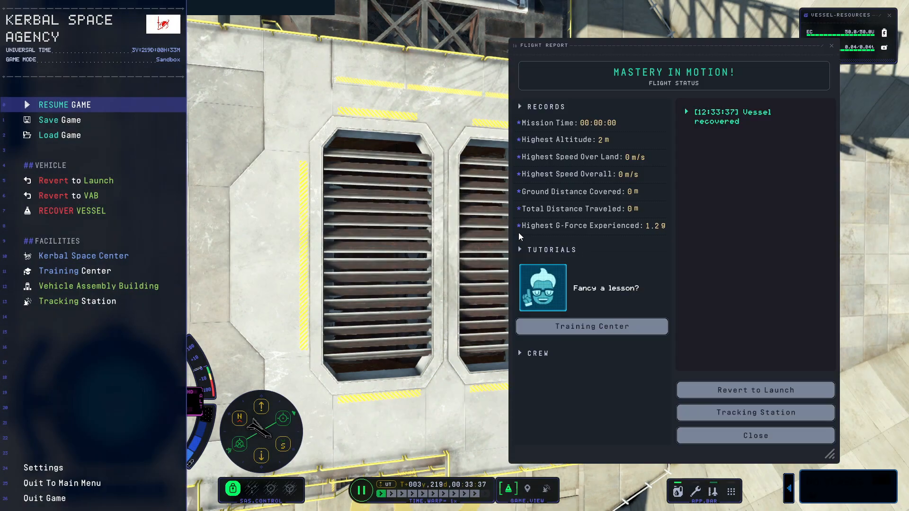
left_click(755, 436)
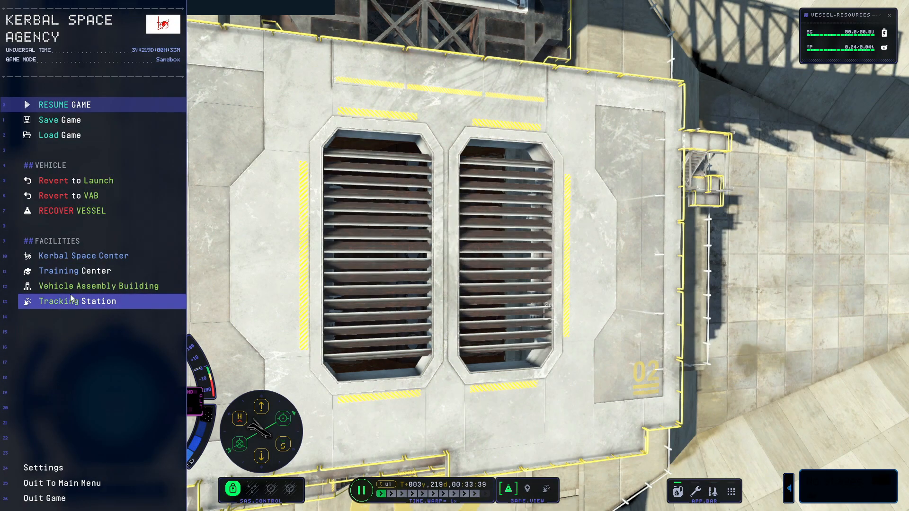
left_click(99, 286)
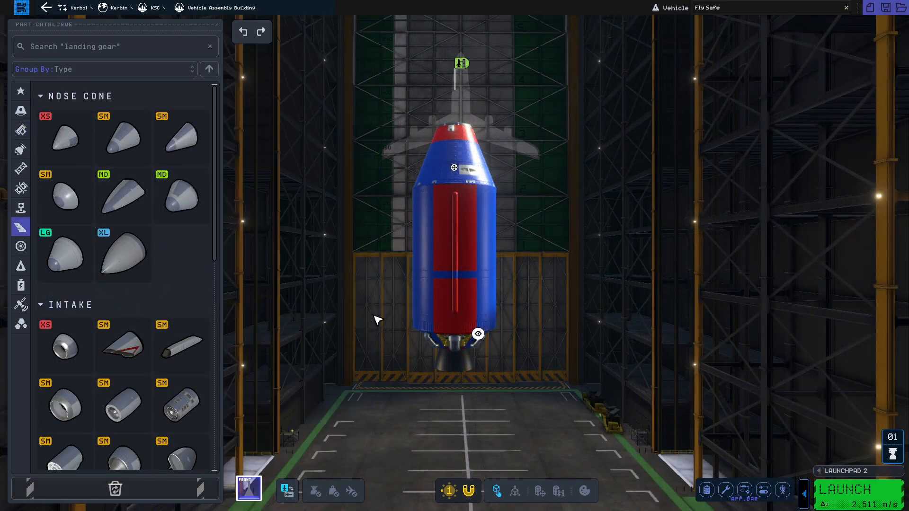
In the Color Manager, set blue base, lowered-opacity red accent, applied to the whole assembly.
left_click(584, 490)
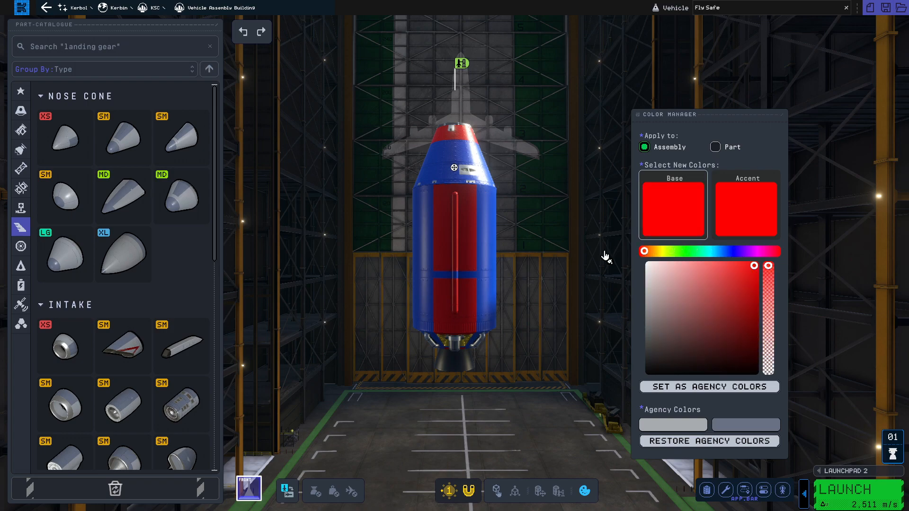
left_click(690, 251)
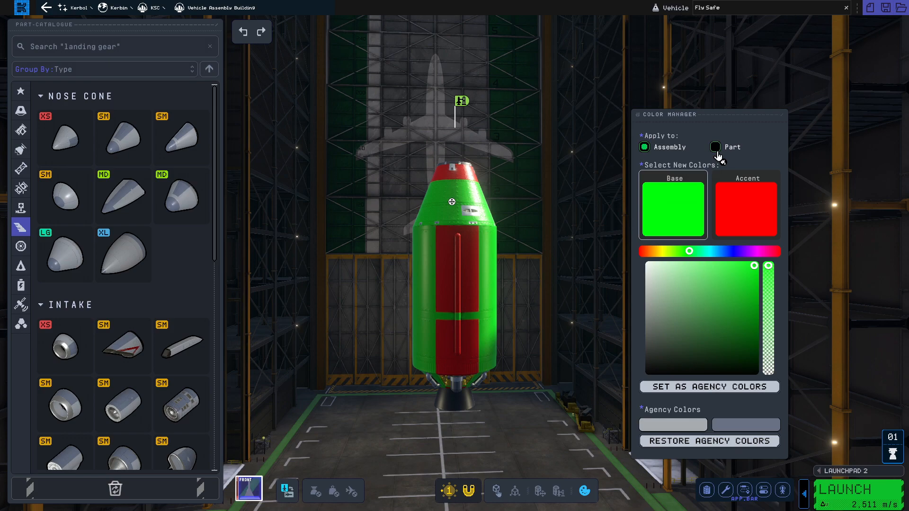
left_click(715, 146)
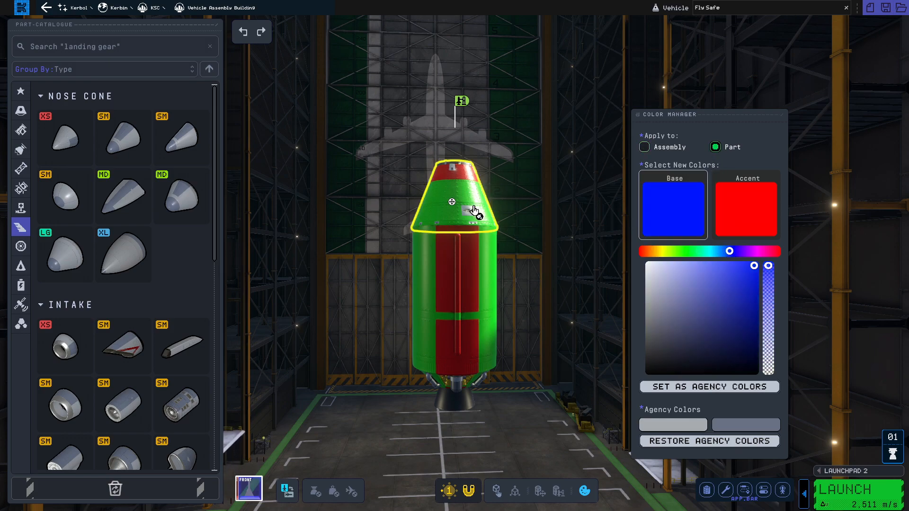
left_click(748, 208)
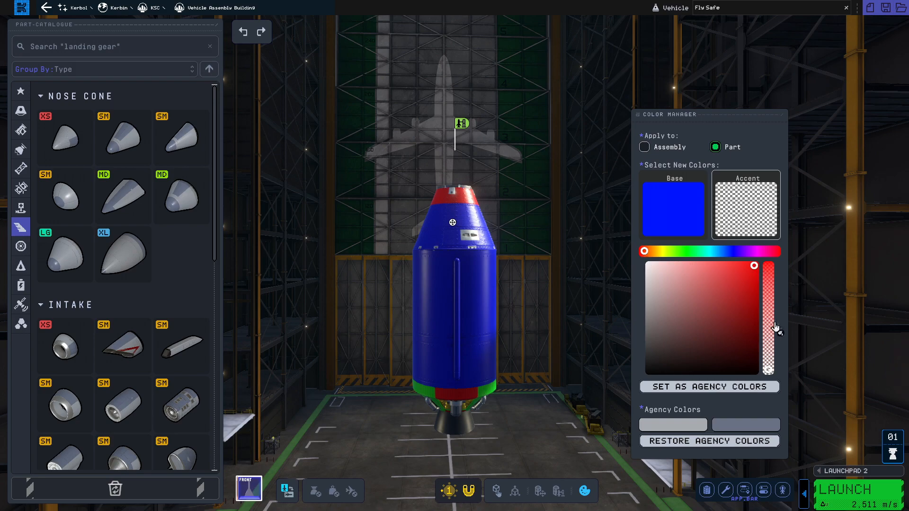
left_click_drag(768, 266, 768, 300)
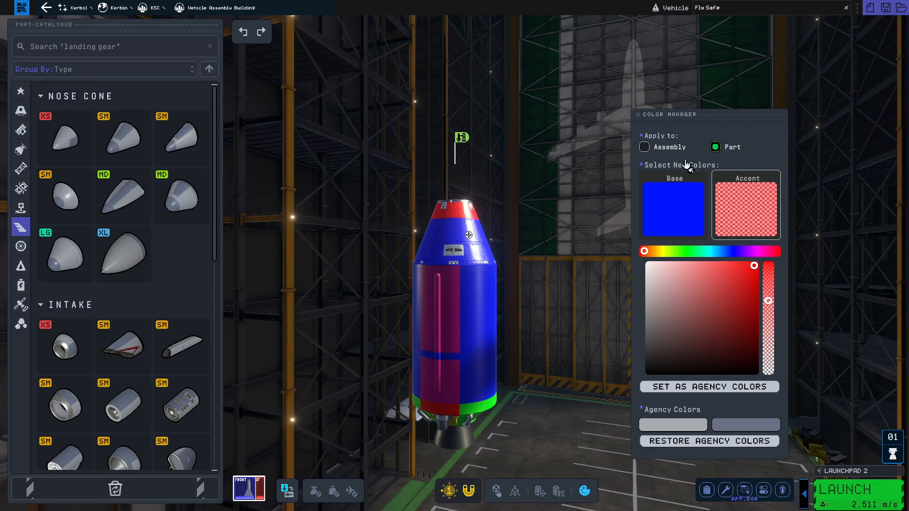
left_click(644, 146)
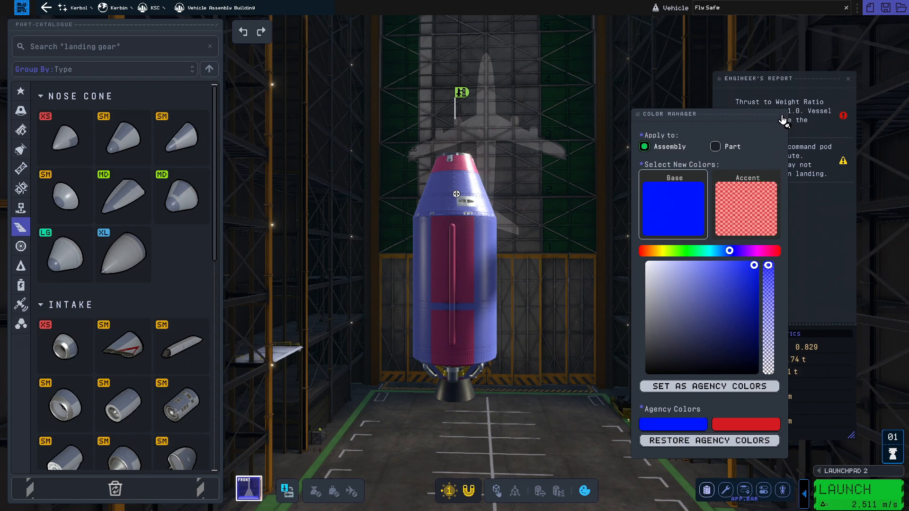
mouse_move(595, 489)
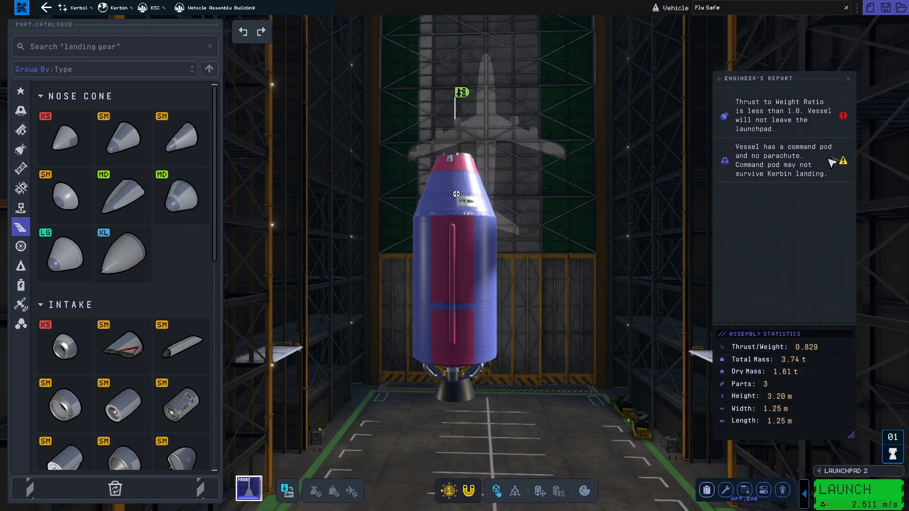
mouse_move(789, 363)
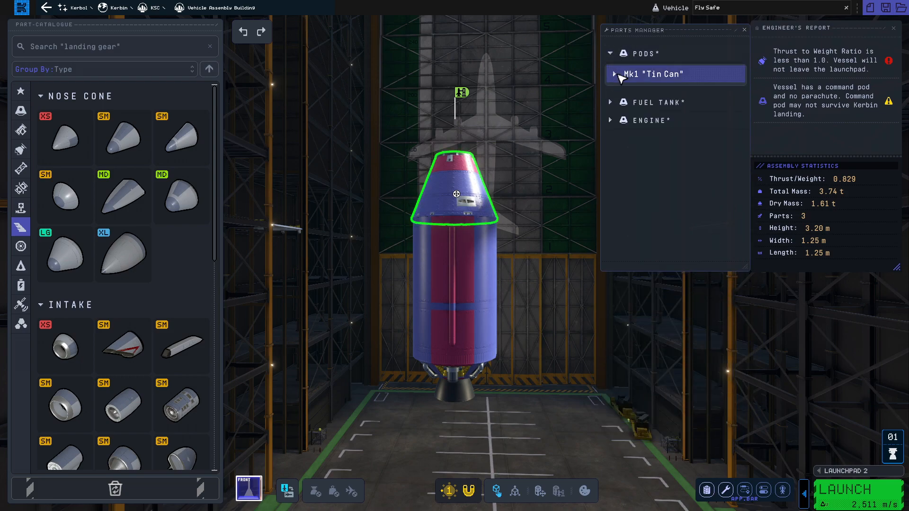
Toggle the Mk1 'Tin Can' crew light, expand tank and engine settings, then show the trip planner to Bop.
left_click(614, 73)
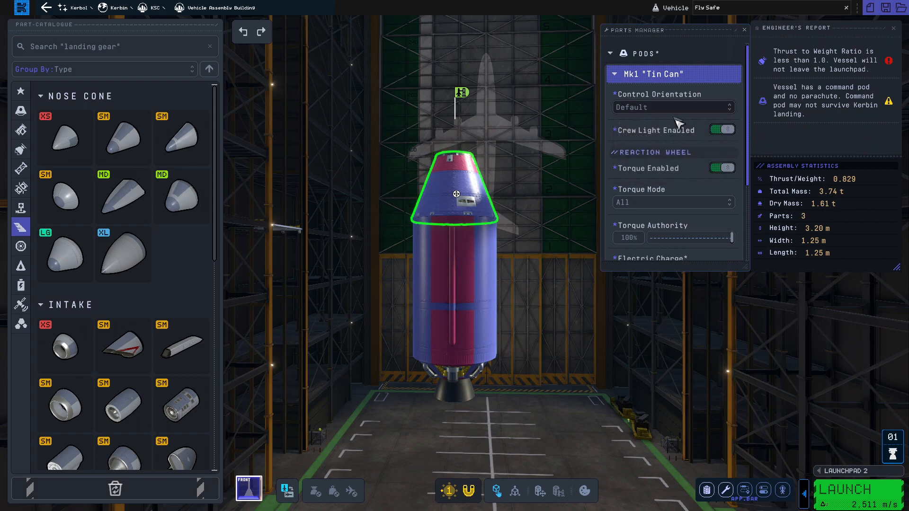
left_click(722, 130)
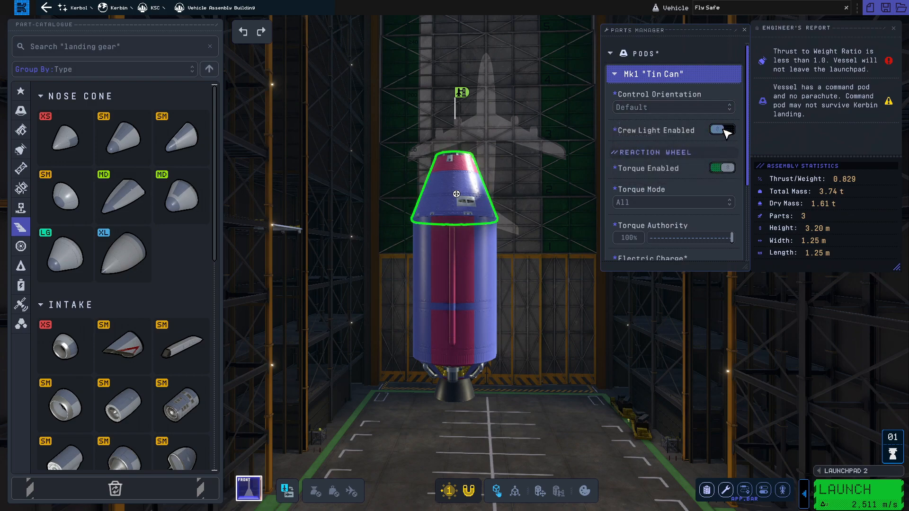
scroll("down", 3)
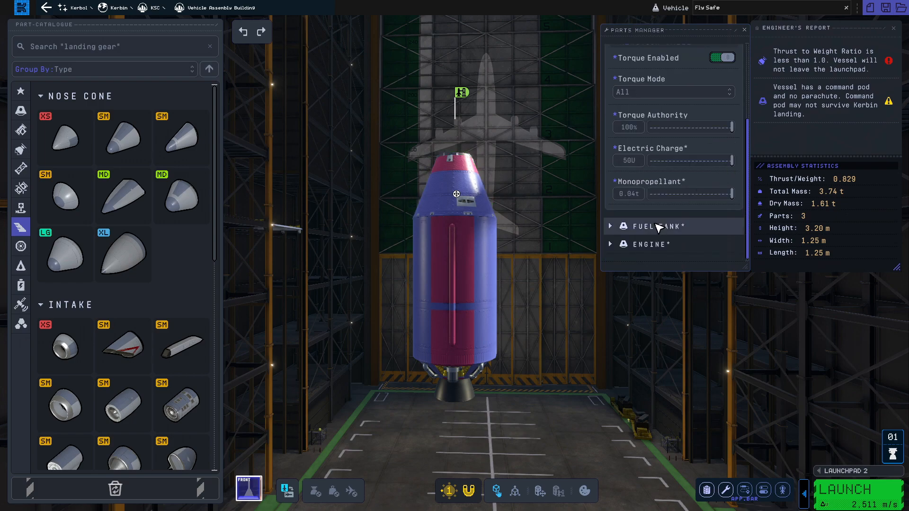
left_click(645, 226)
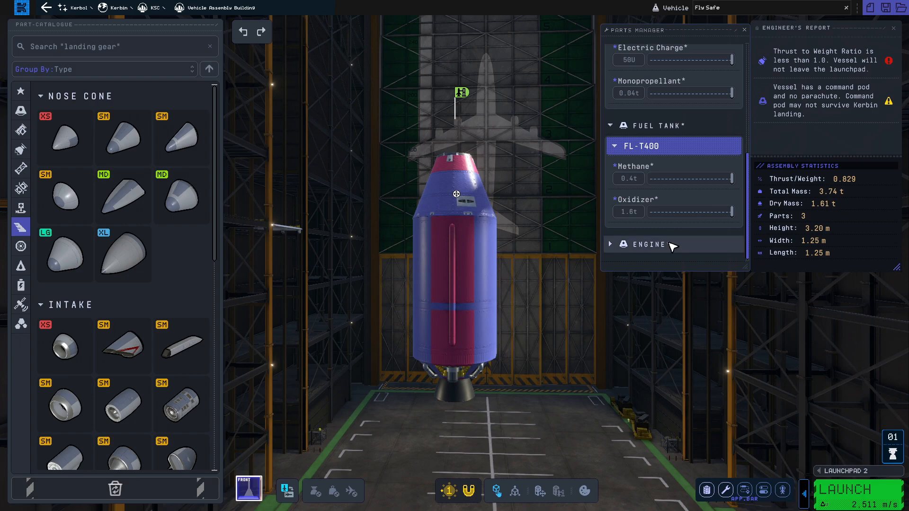
left_click(609, 245)
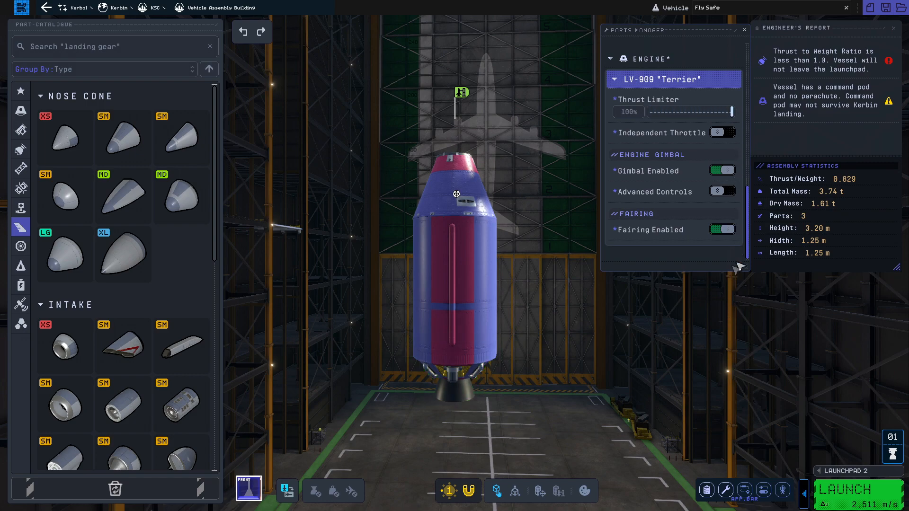
left_click(744, 491)
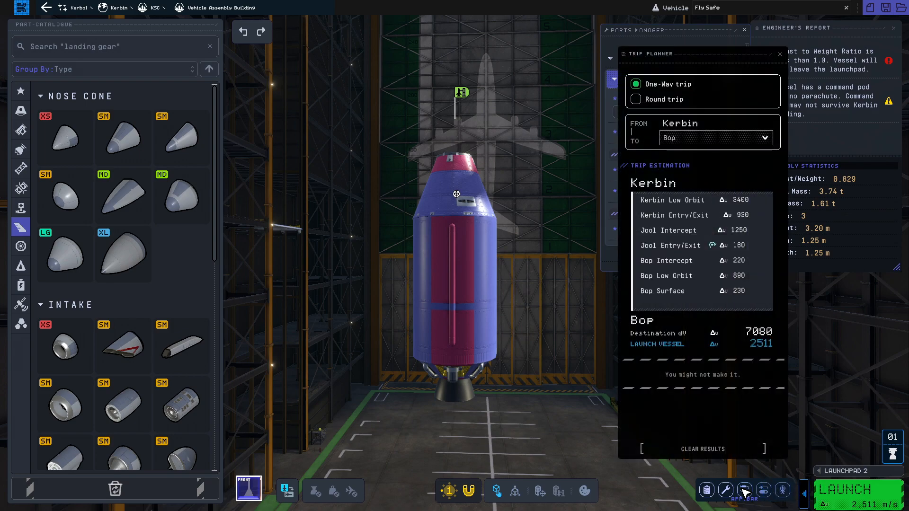
Set the trip destination to Ike as a round trip, estimated at 10500.
left_click(714, 138)
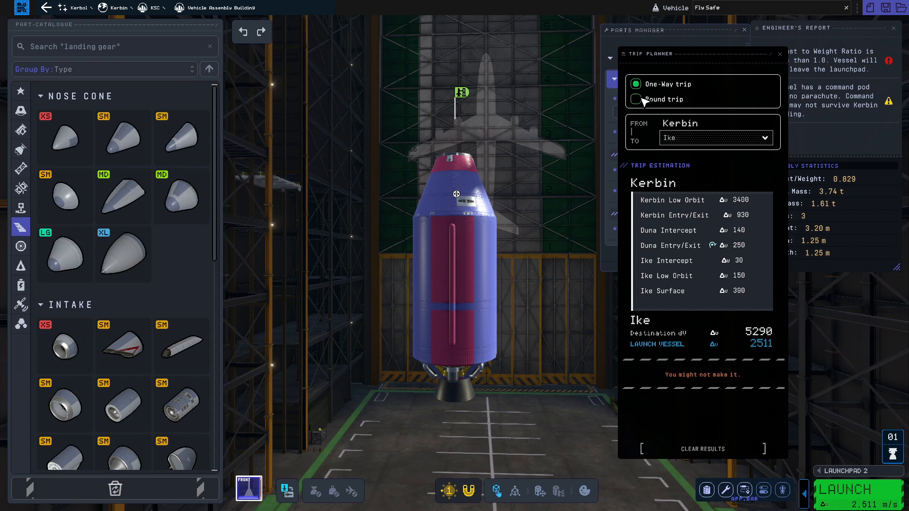
left_click(636, 100)
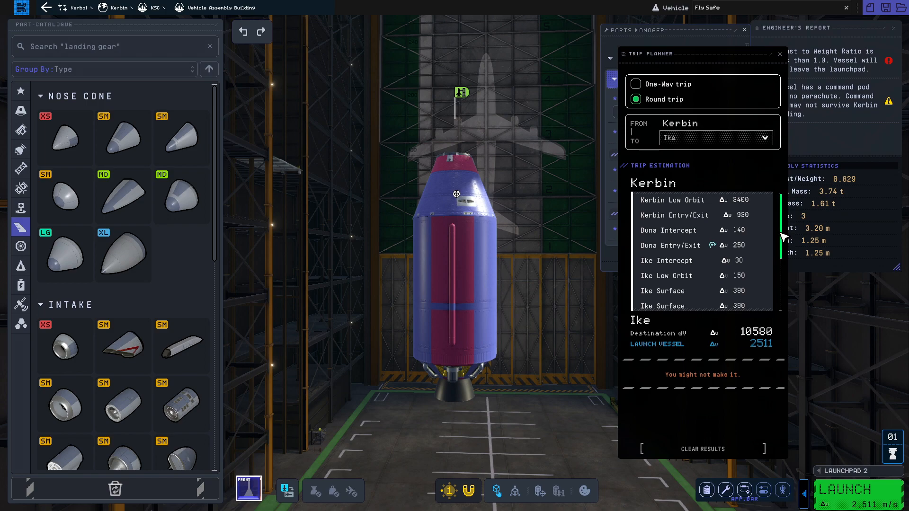
scroll("down", 3)
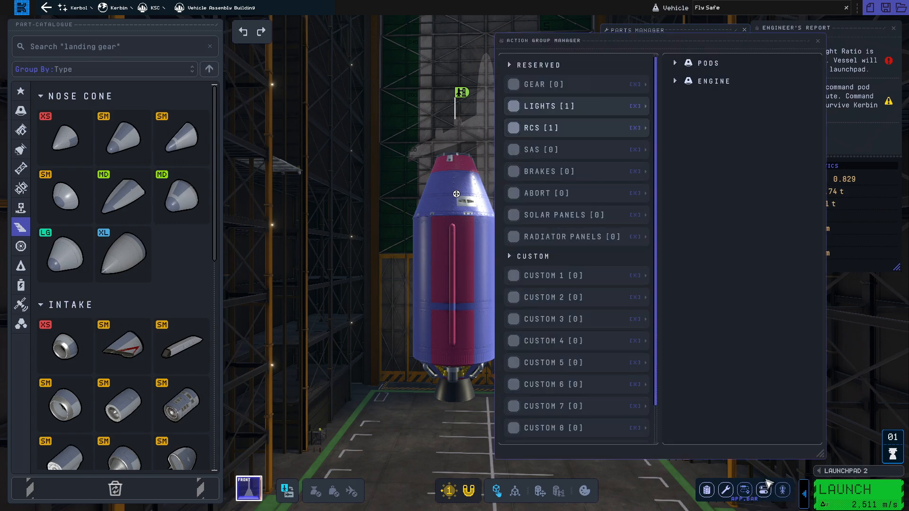
Close the Action Group Manager and bring up the Kerbal Manager crew roster.
left_click(552, 275)
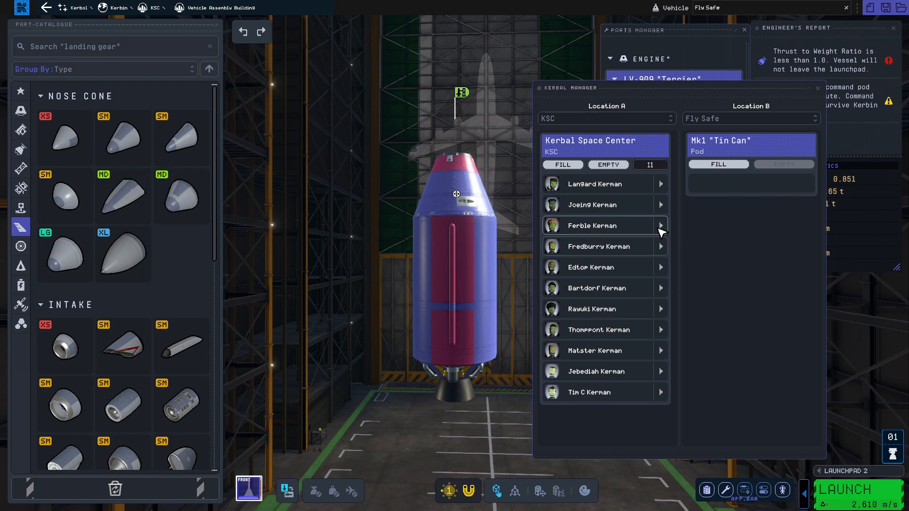
Move Tim C Kerman from the KSC roster into the Mk1 'Tin Can' pod and close the manager.
left_click(660, 226)
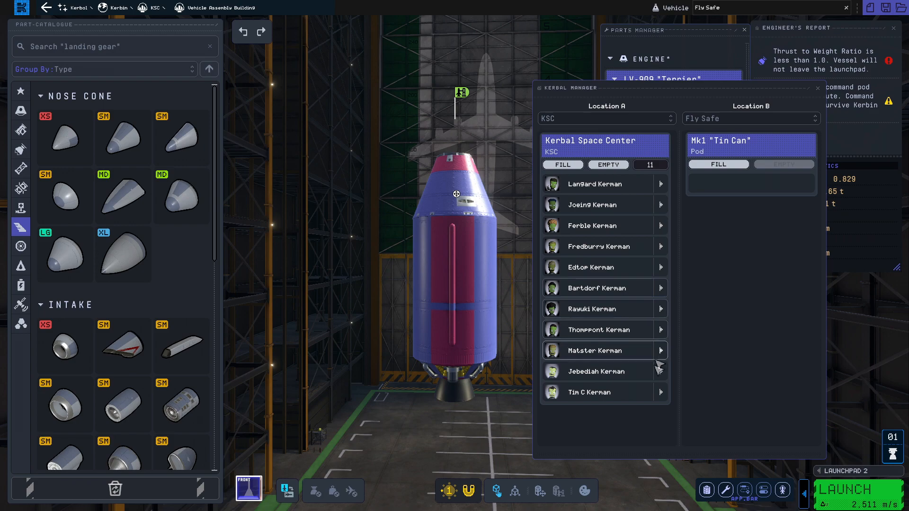
left_click(660, 392)
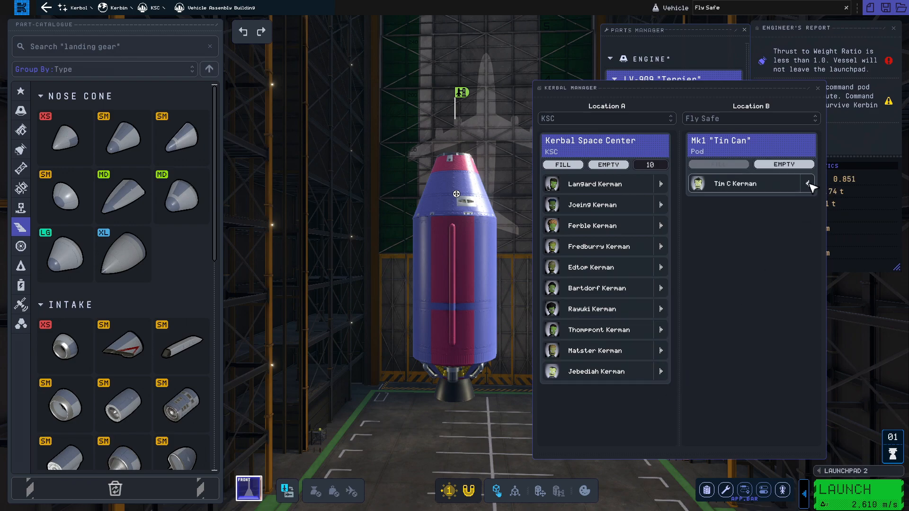
left_click(808, 185)
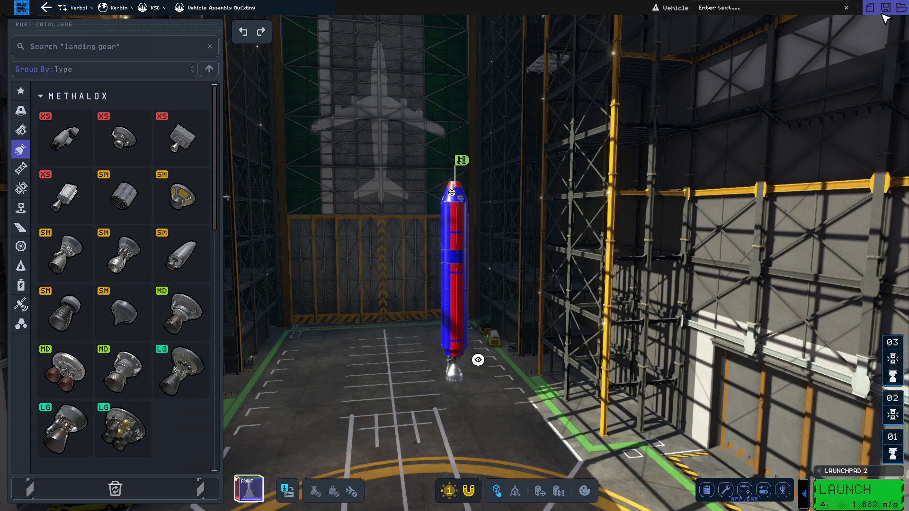
In the save-vehicle form, name both the workspace and the vehicle 'Cool'.
left_click(884, 7)
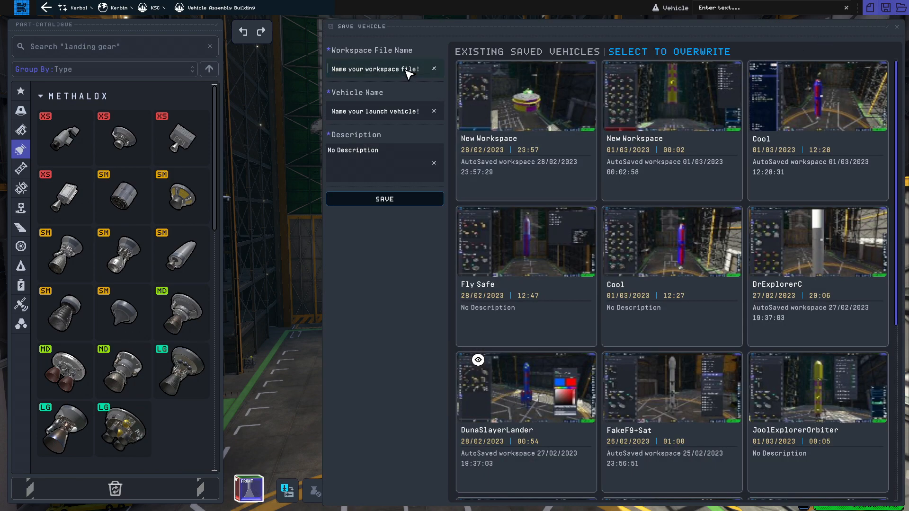
type("Cool")
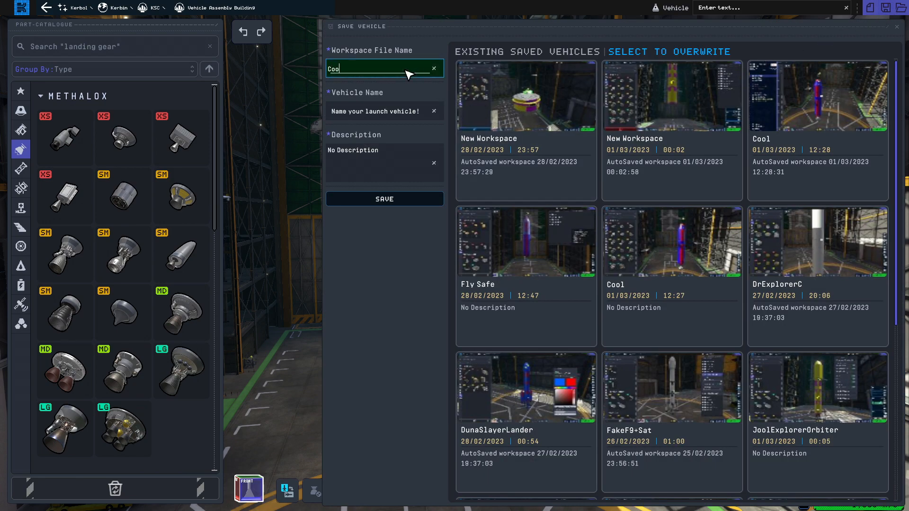
left_click(385, 111)
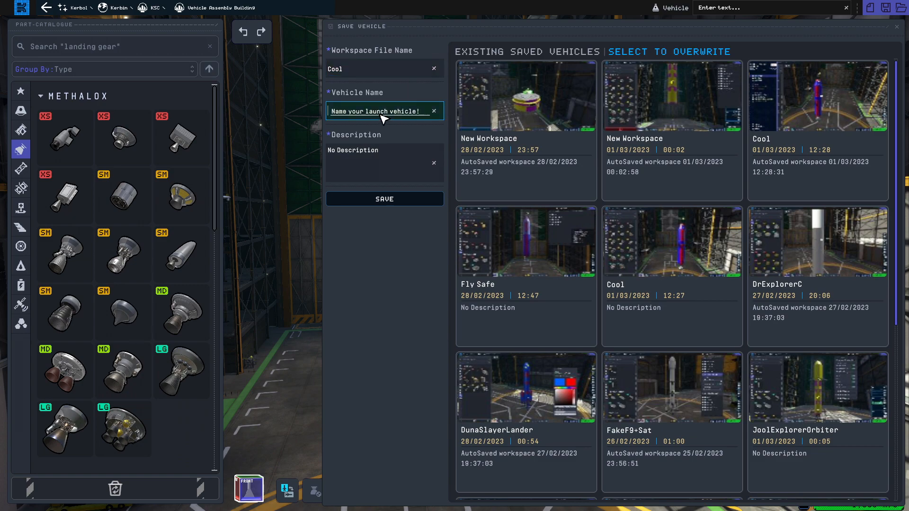
type("Cool")
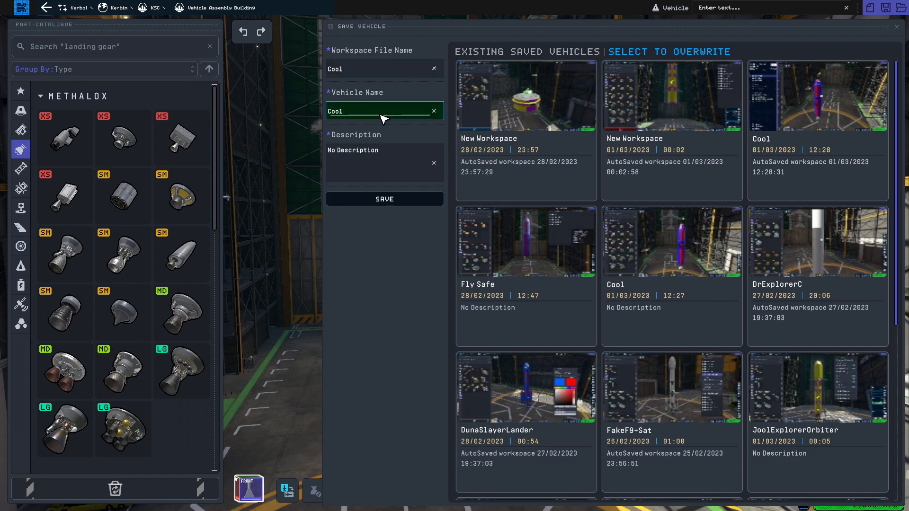